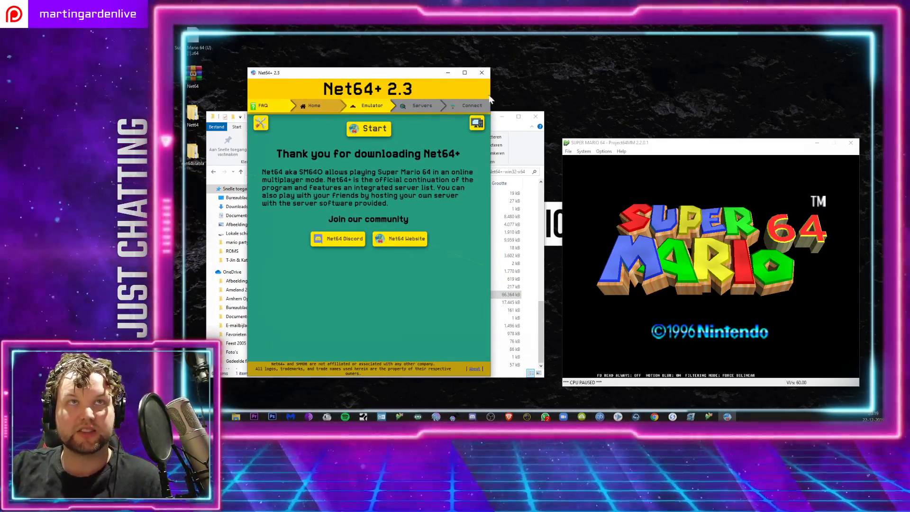
- Show the Servers list and expand the Jean20B's Server 2.2.4 entry
click(422, 105)
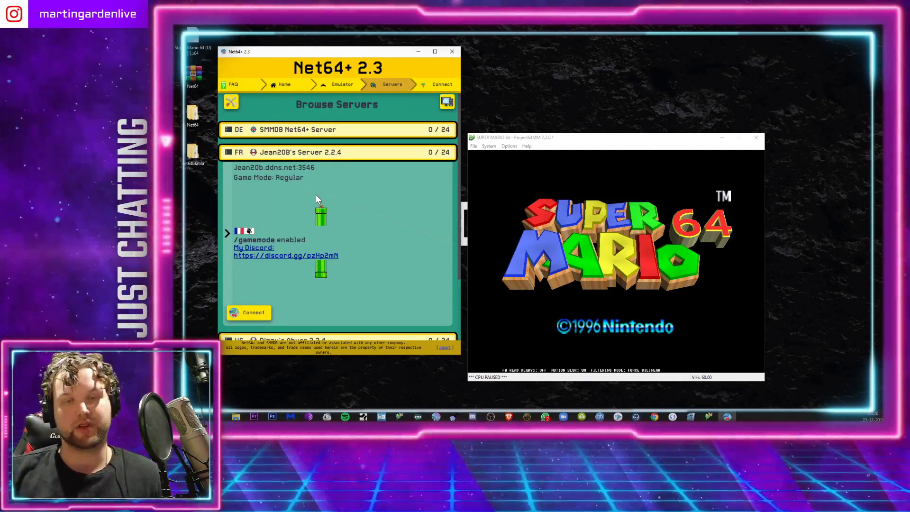
click(231, 101)
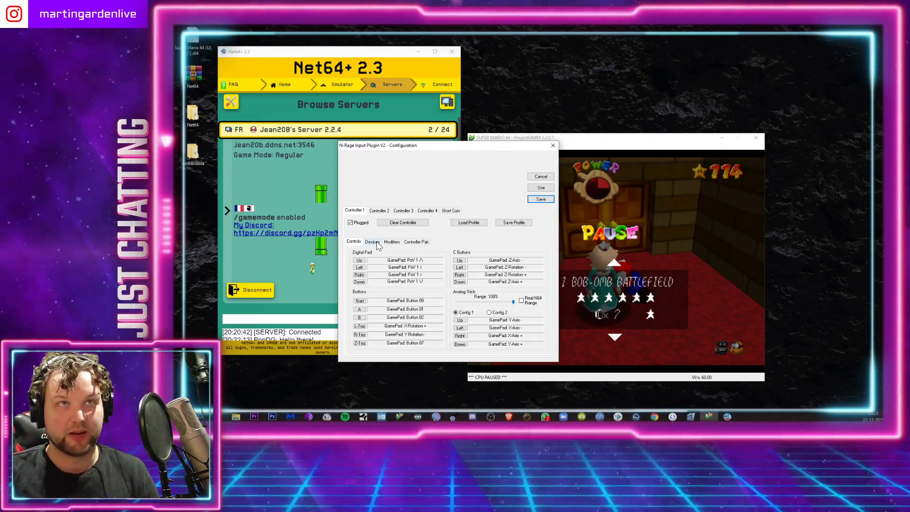
- Choose the GameCube controller as GamePad Device for controller 1 in the plugin's Devices page
click(372, 242)
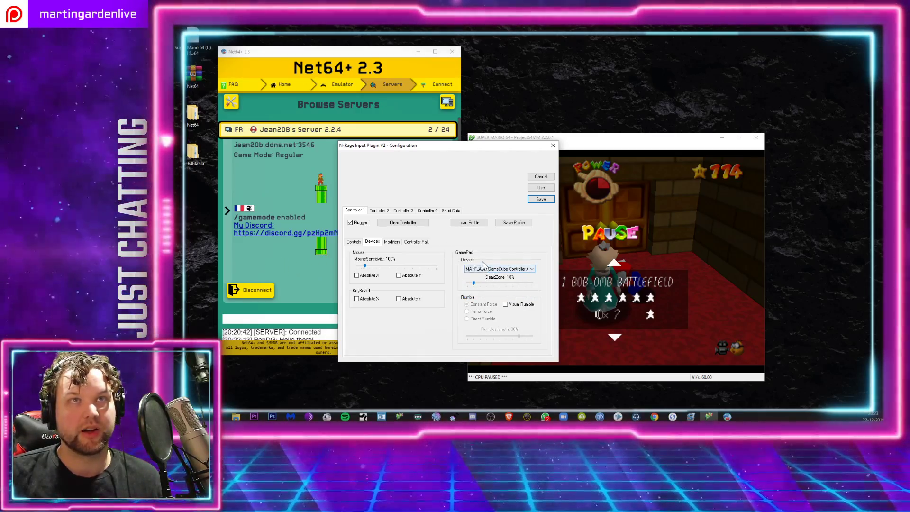
click(353, 242)
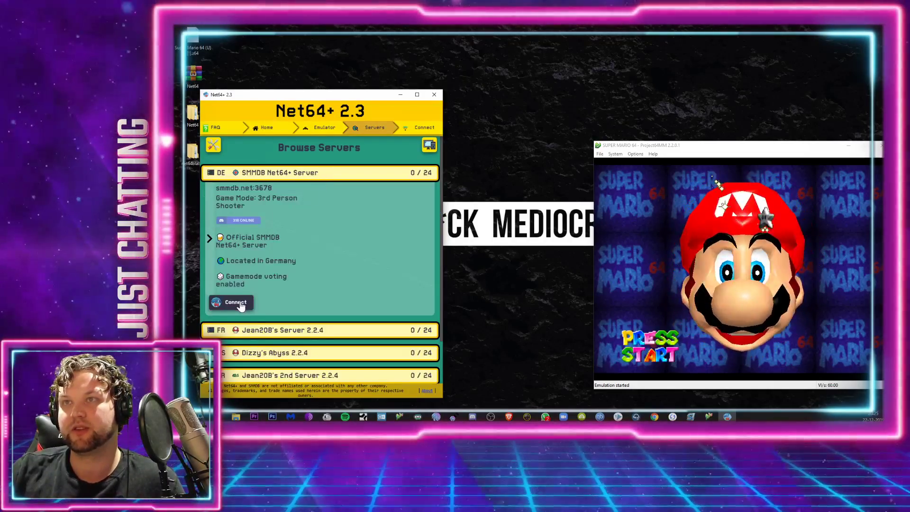
- Connect to the expanded SMMDB Net64+ Server entry
click(232, 302)
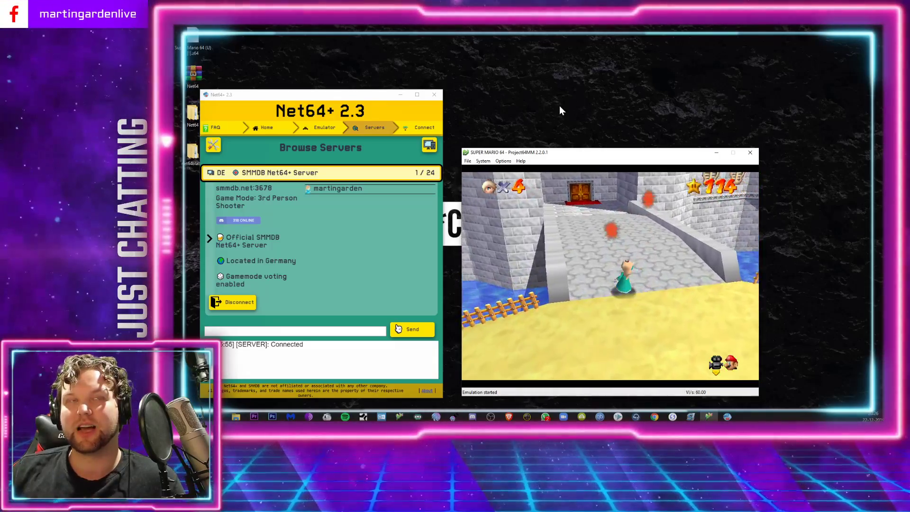